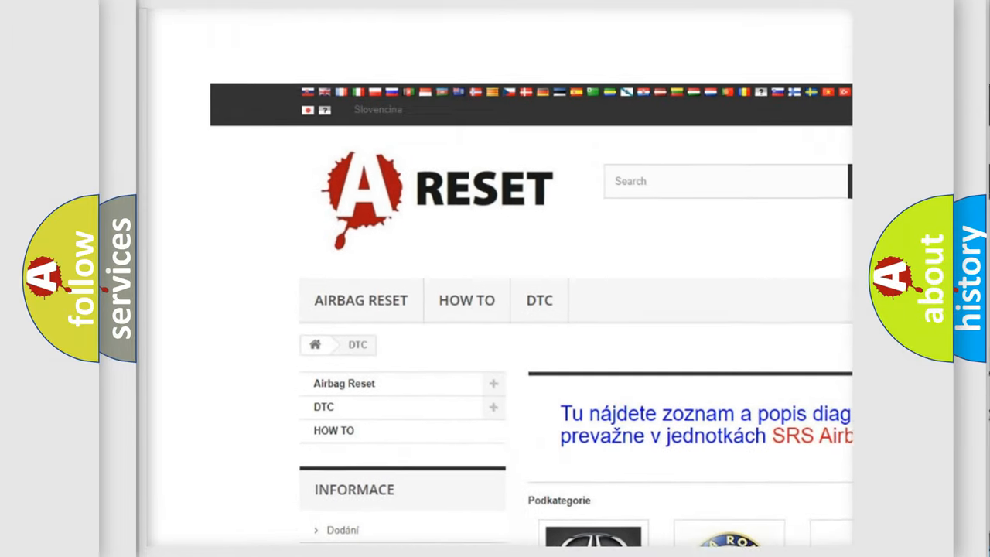
Step: Select the Jeep tile in the DTC brand grid to show the Jeep fault code table
scroll(down, 3)
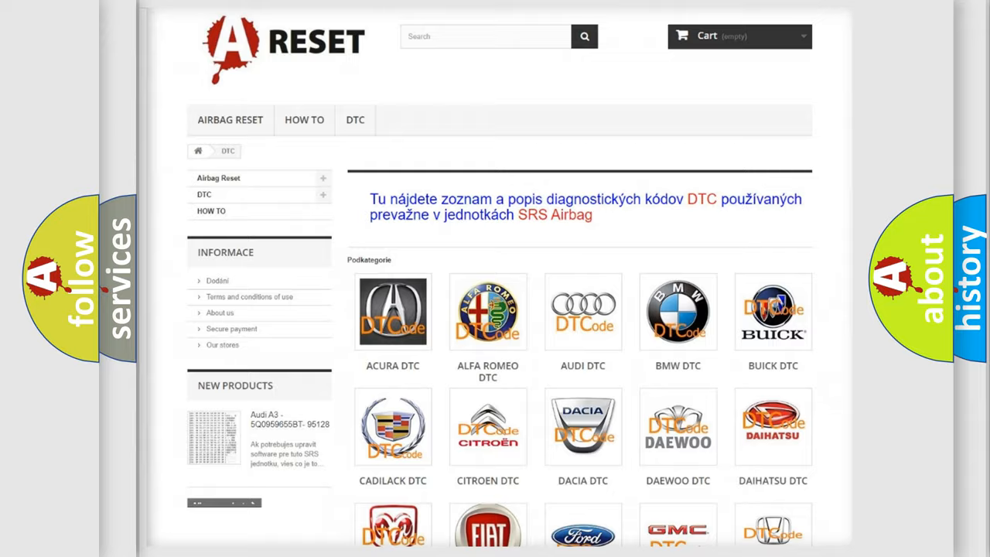
scroll(down, 3)
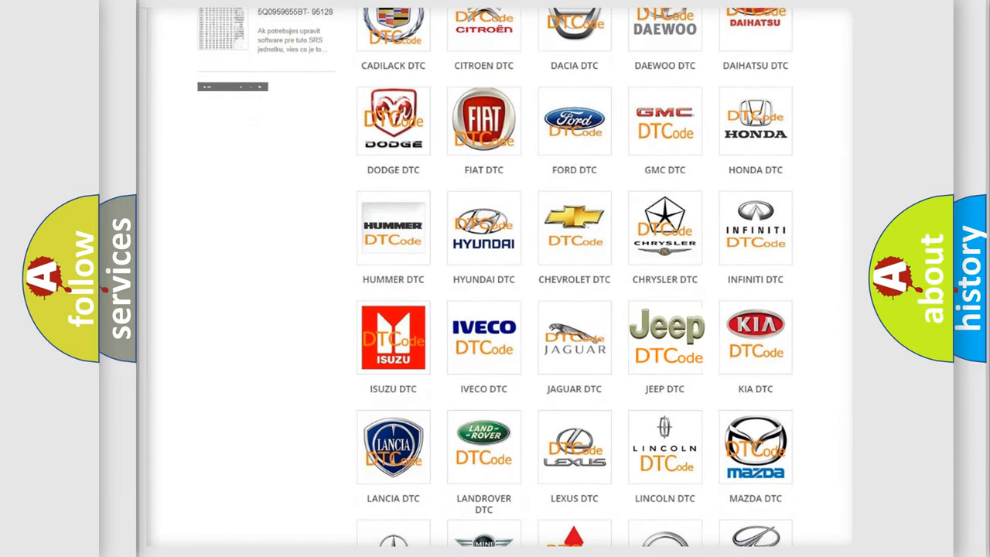
click(665, 337)
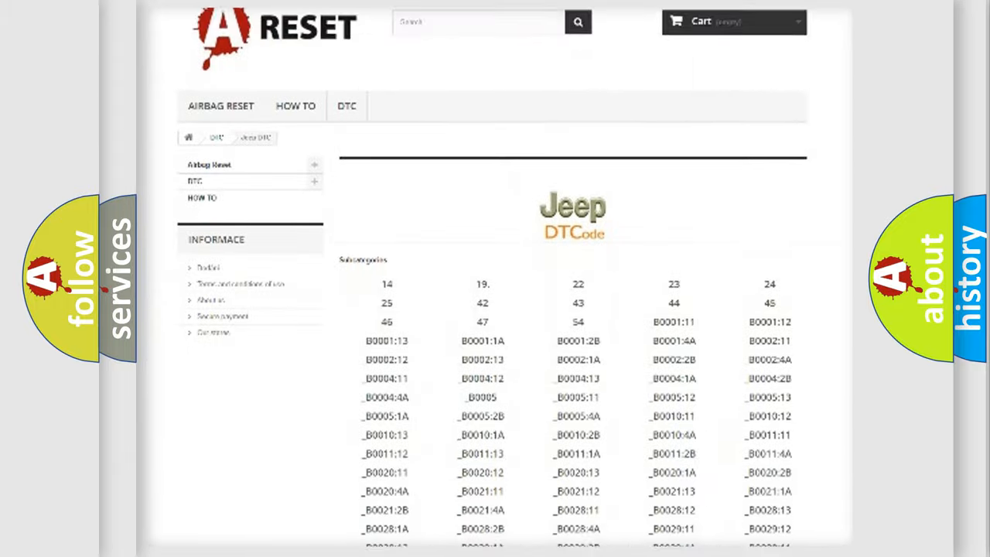
scroll(down, 3)
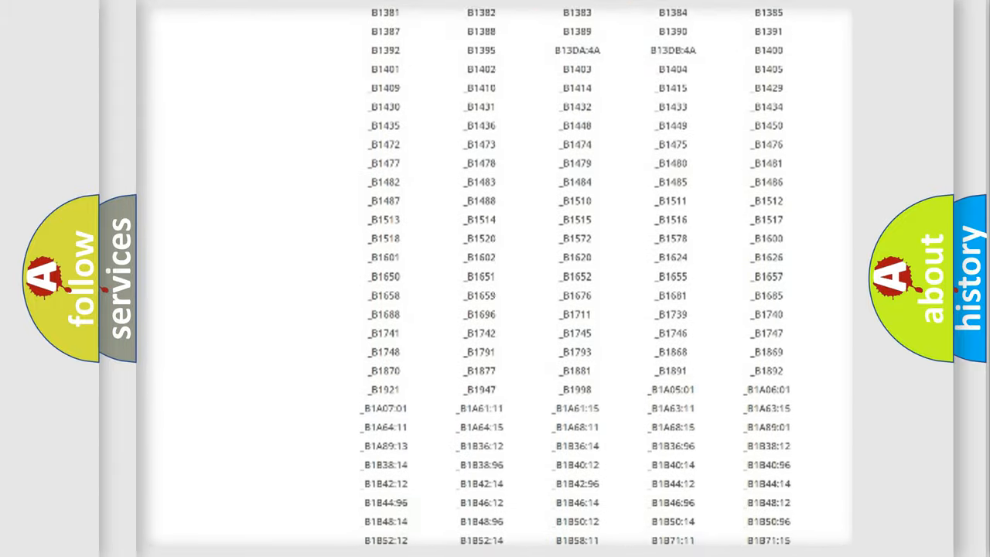